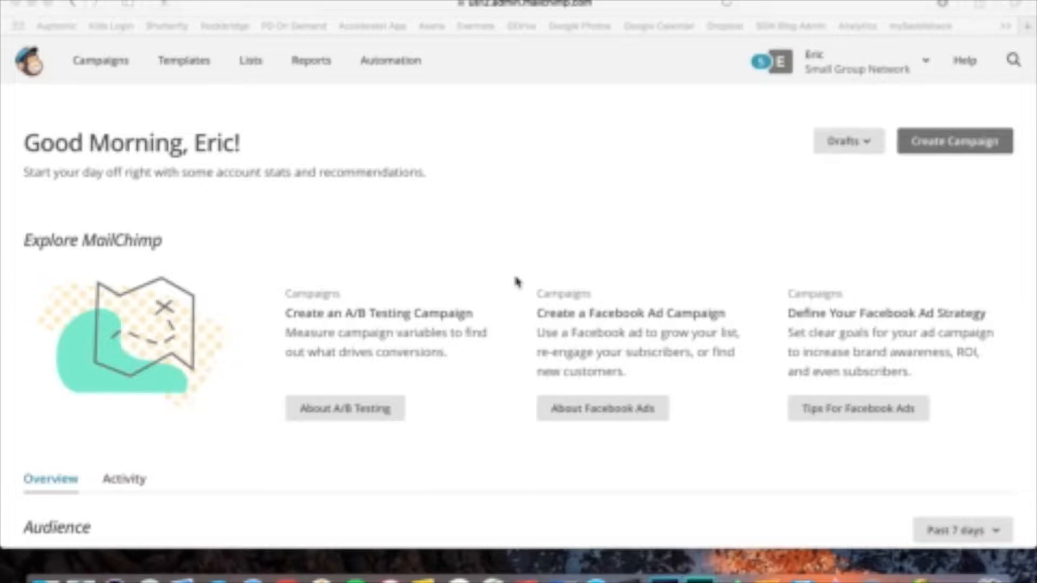
mouse_move(404, 311)
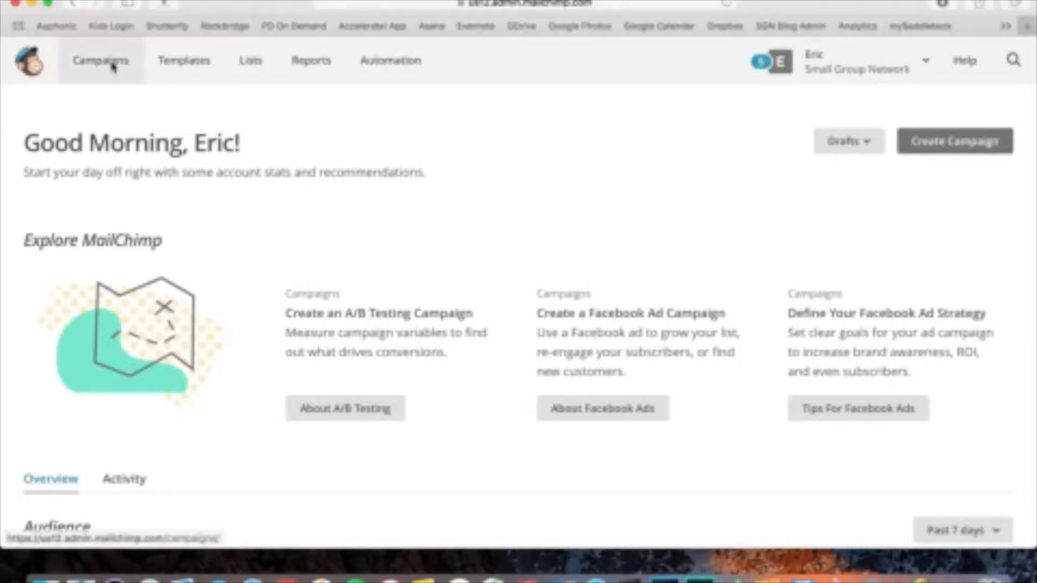
Open the Campaigns list showing sent newsletters with subscriber, open and click figures
left_click(100, 60)
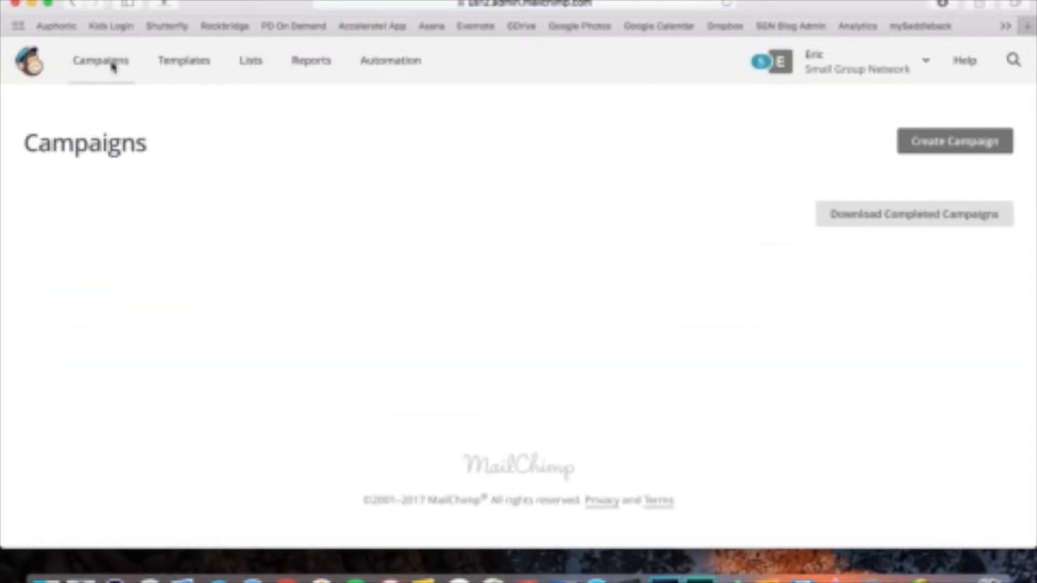
left_click(100, 60)
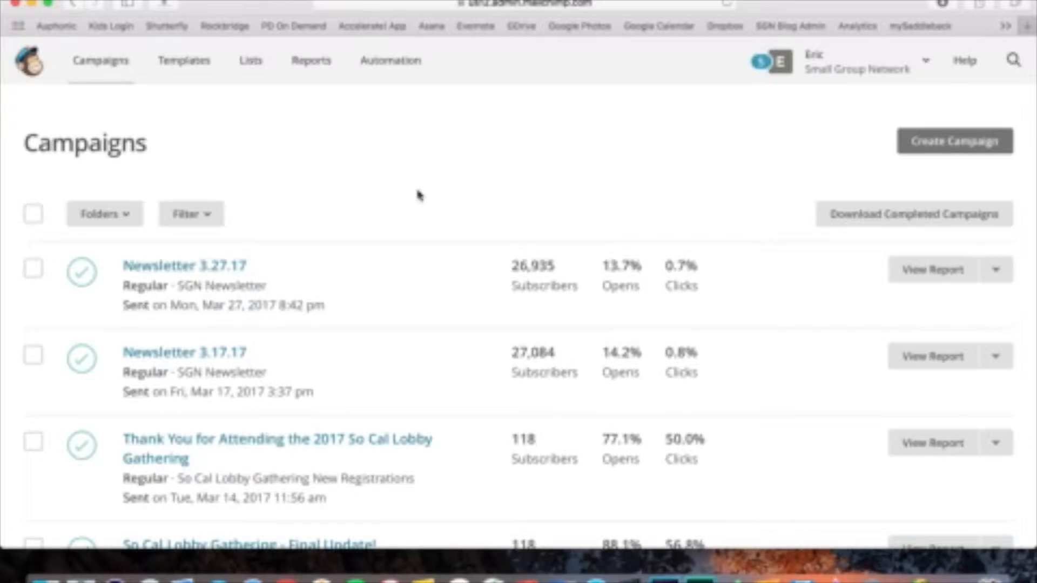
mouse_move(194, 109)
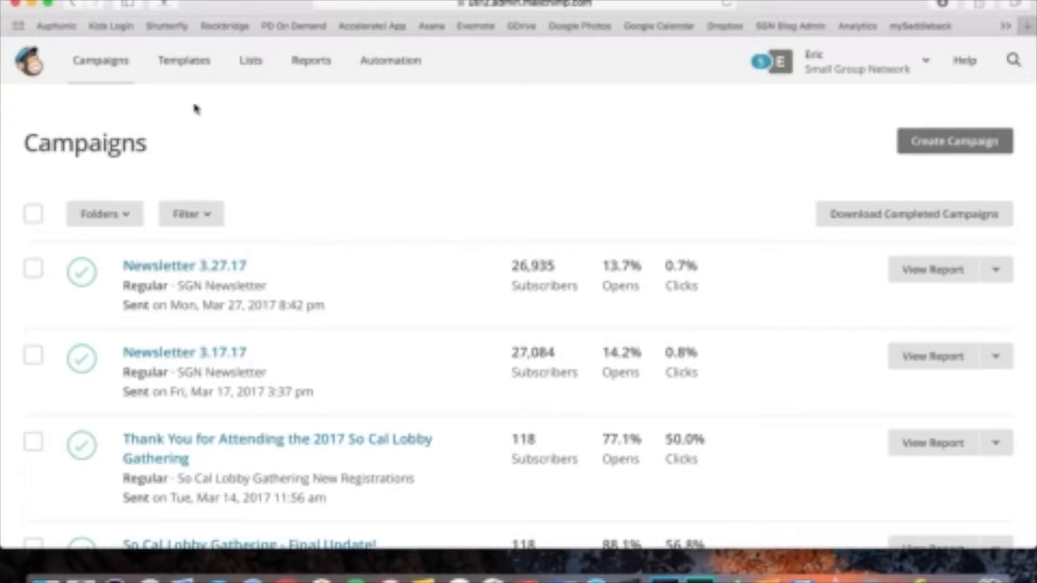
Open Templates and scroll through the saved email templates
left_click(183, 60)
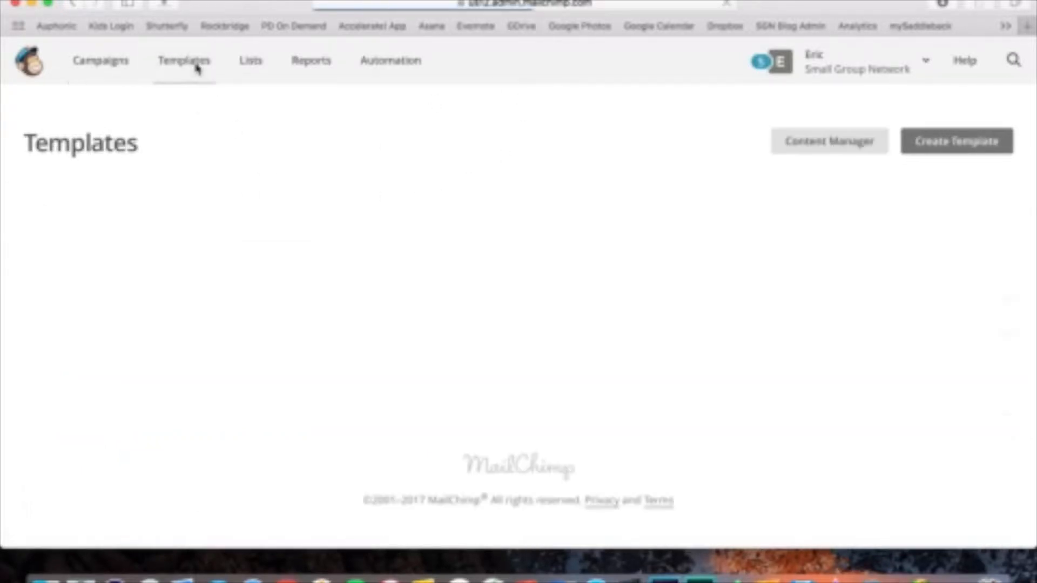
left_click(183, 60)
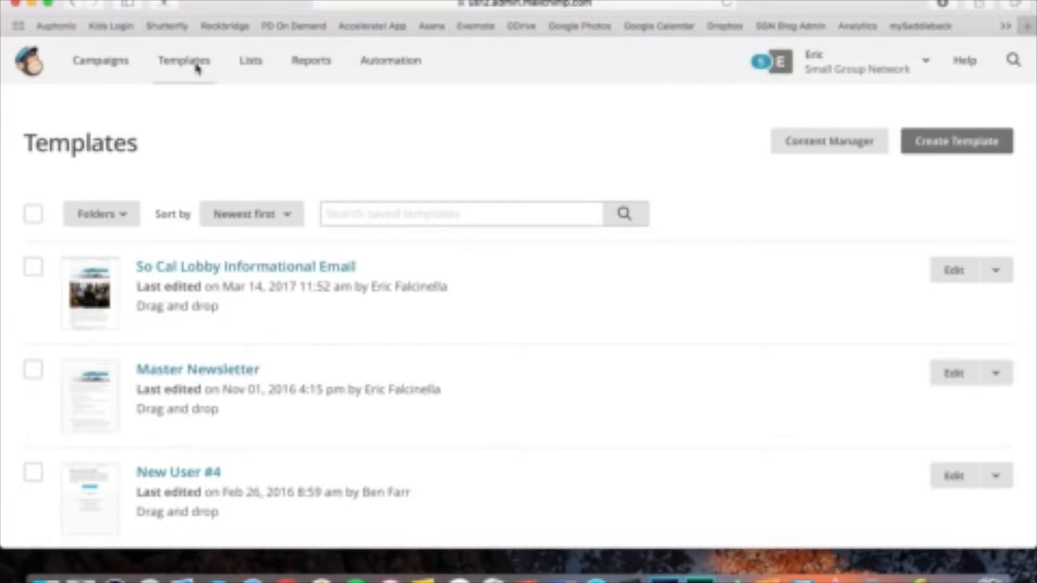
scroll("down", 3)
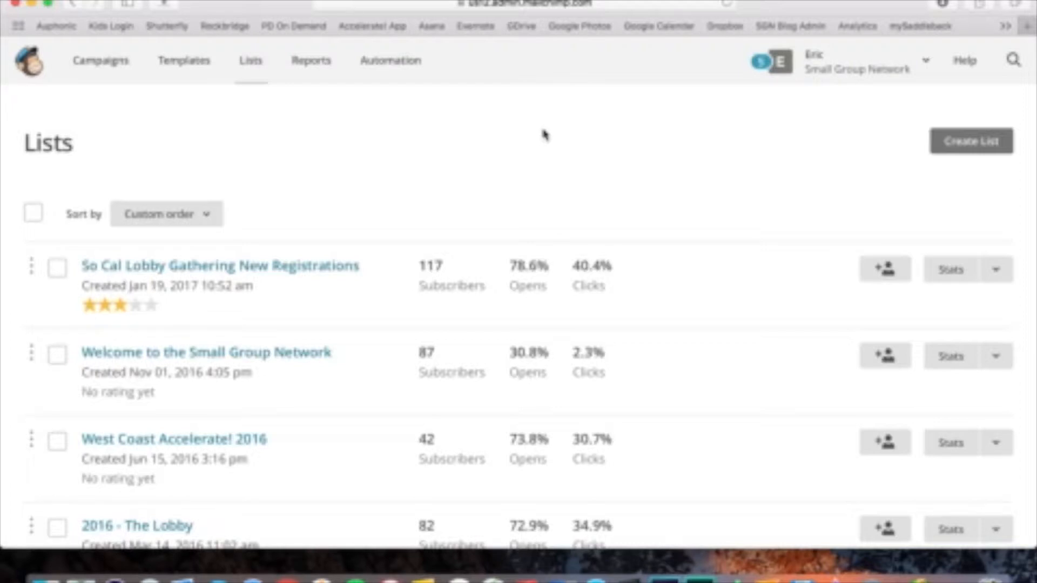
mouse_move(311, 60)
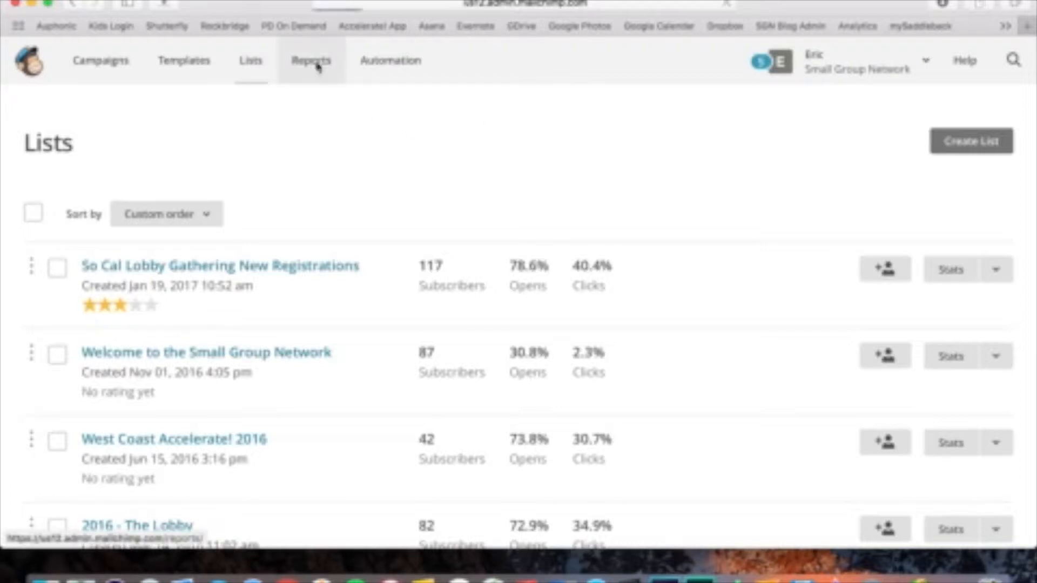
Open Reports to see the open rate and click rate chart over time
left_click(311, 60)
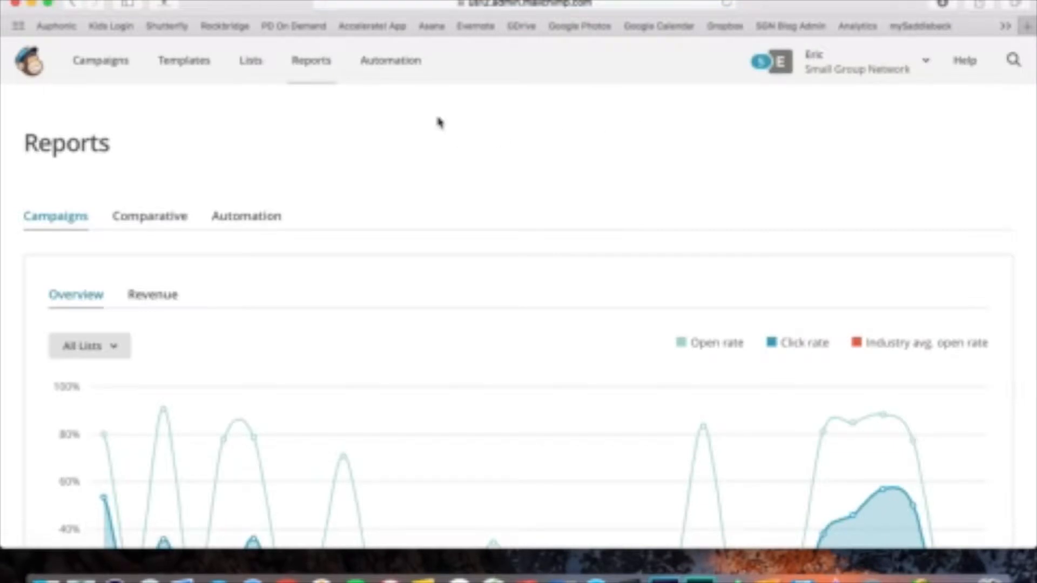
mouse_move(382, 96)
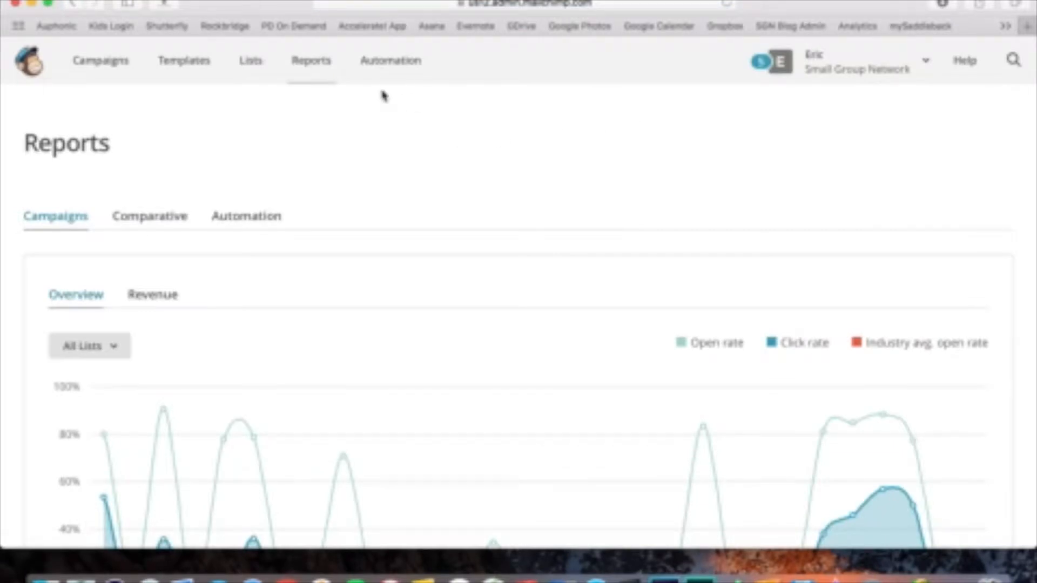
mouse_move(390, 60)
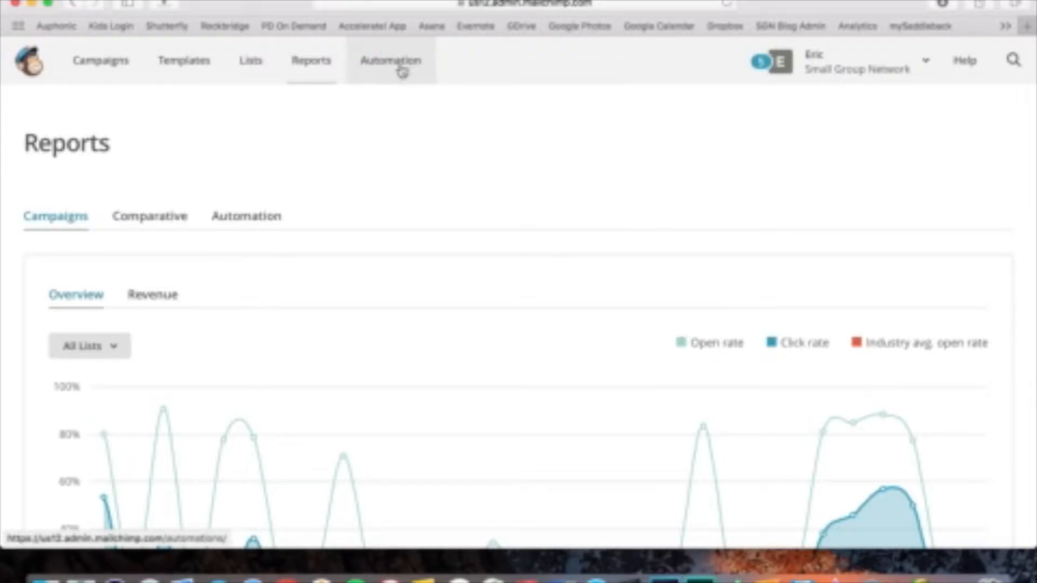
Open Automation and scroll the list of three sending workflows with their stats
left_click(391, 60)
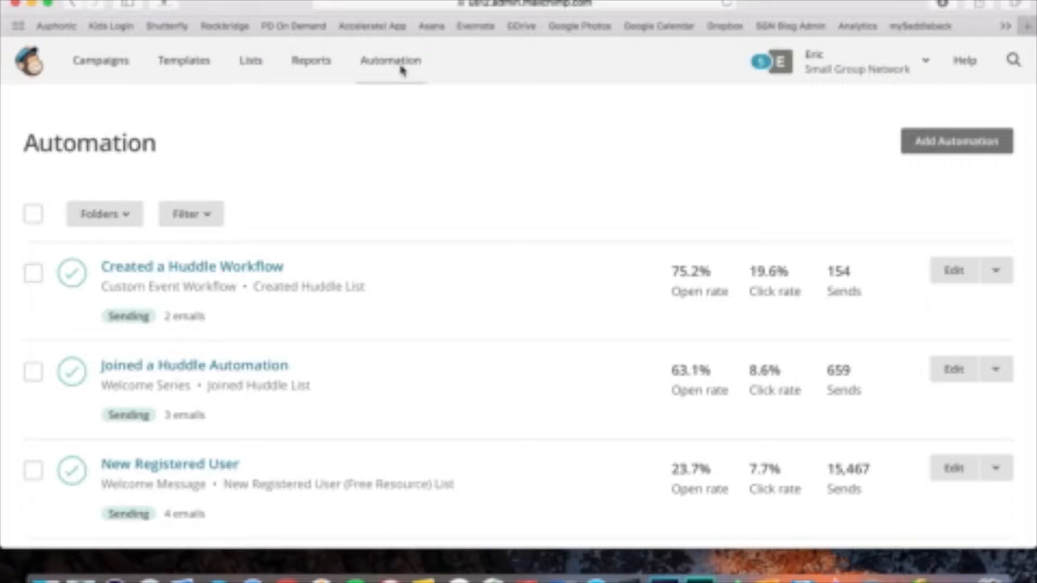
mouse_move(436, 214)
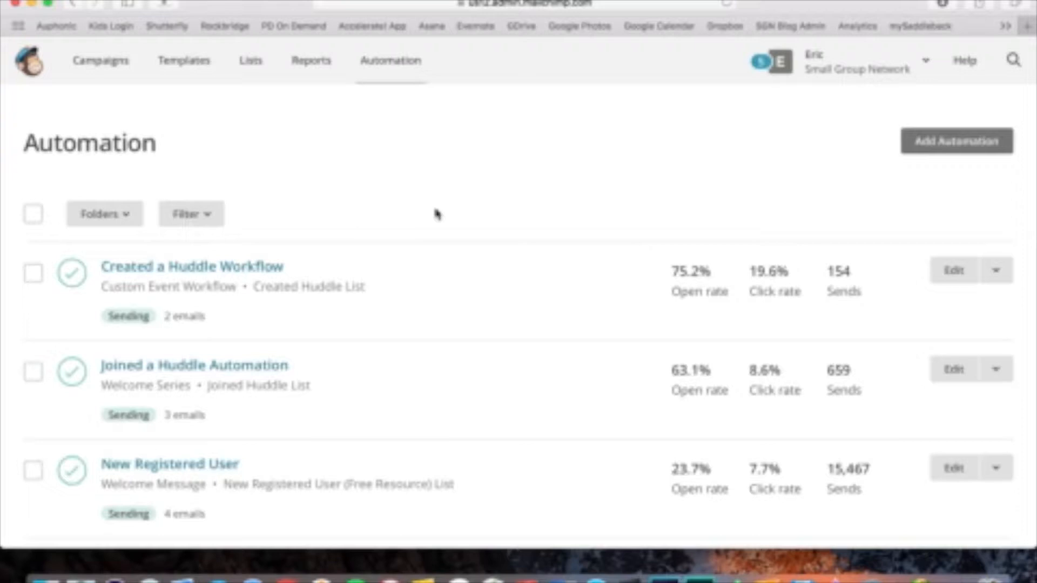
mouse_move(497, 301)
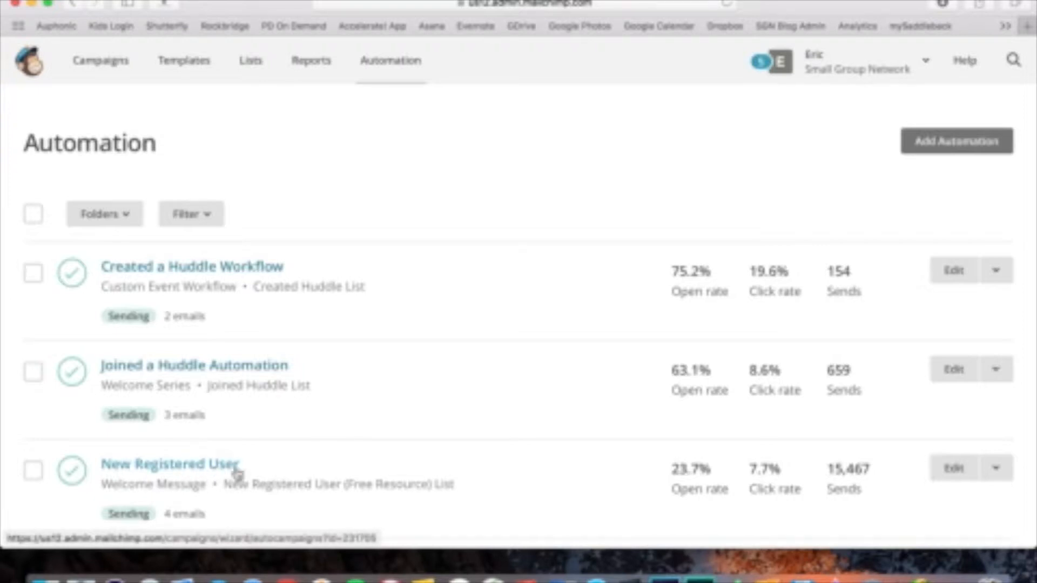
mouse_move(336, 469)
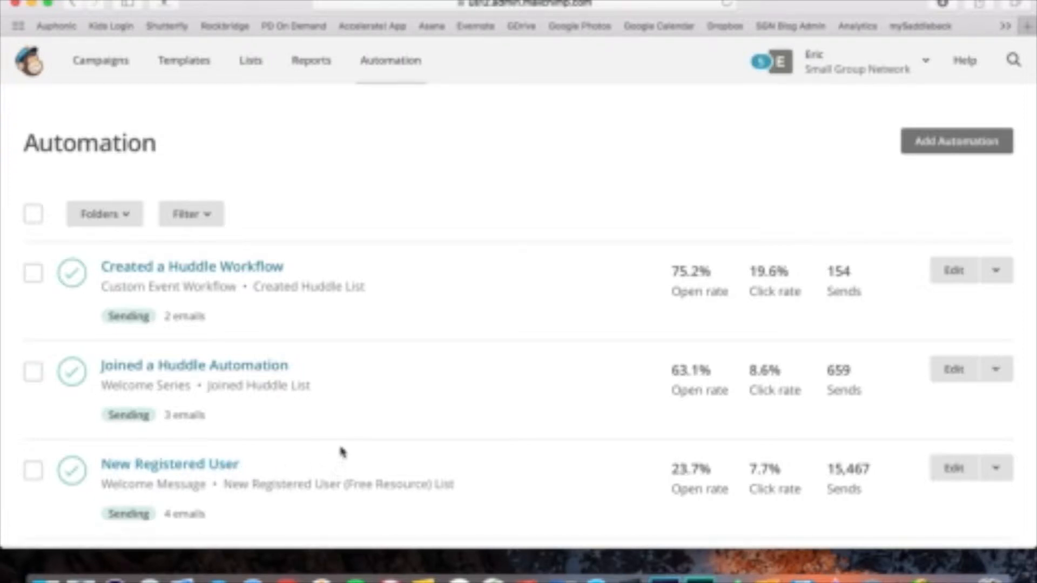
mouse_move(287, 377)
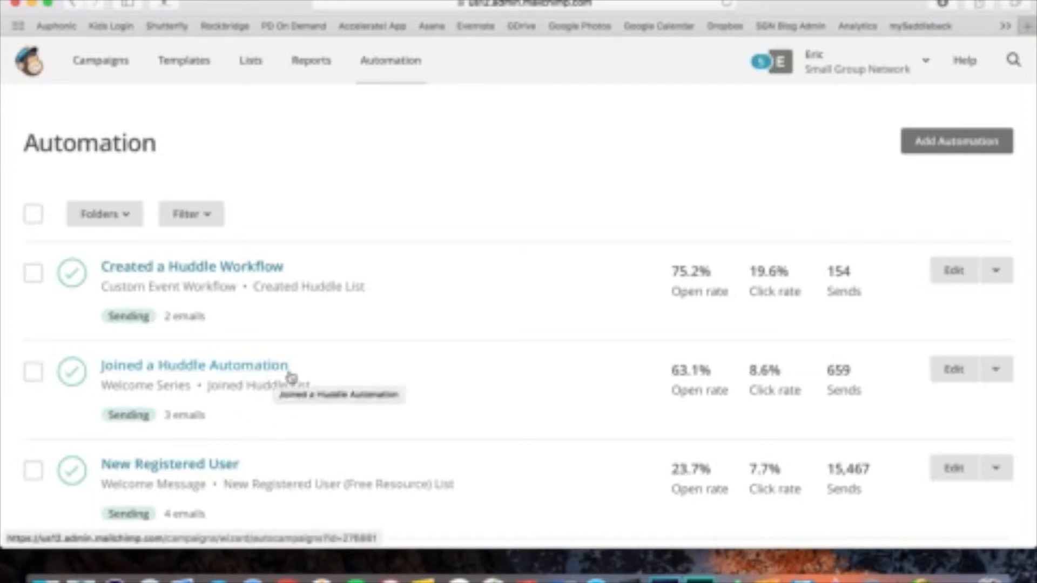
mouse_move(330, 365)
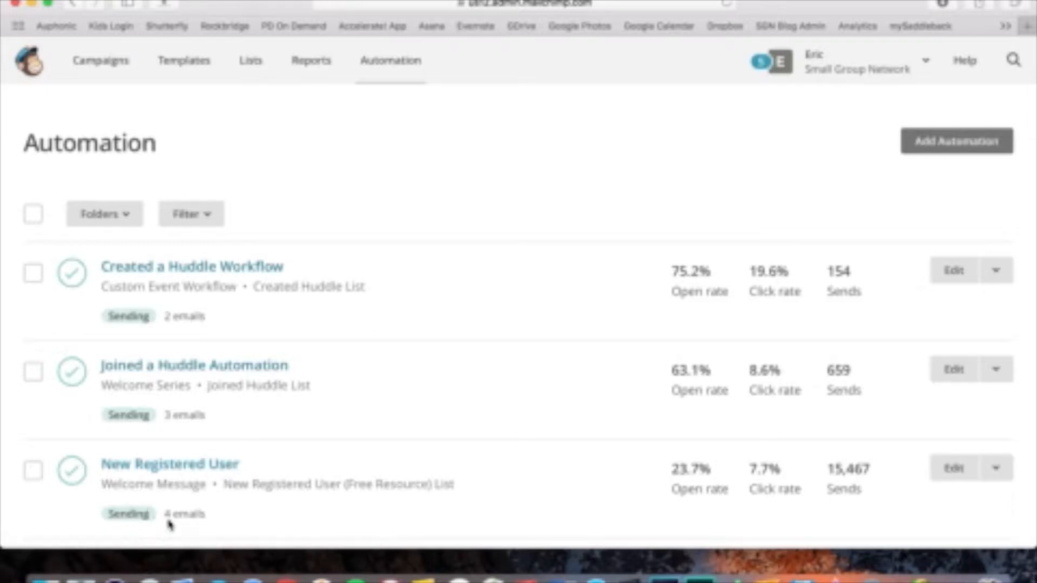
mouse_move(165, 516)
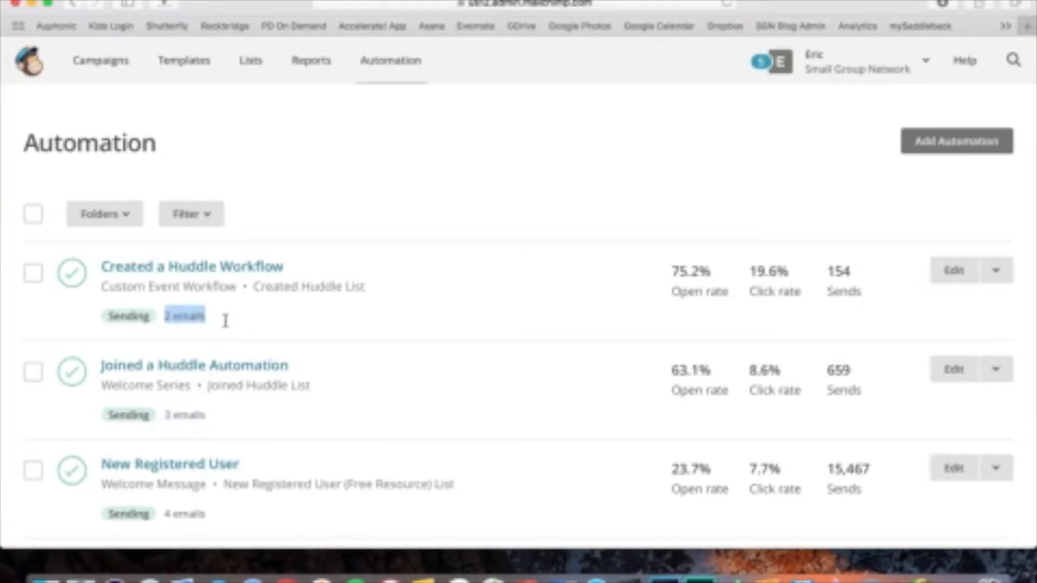
scroll("down", 3)
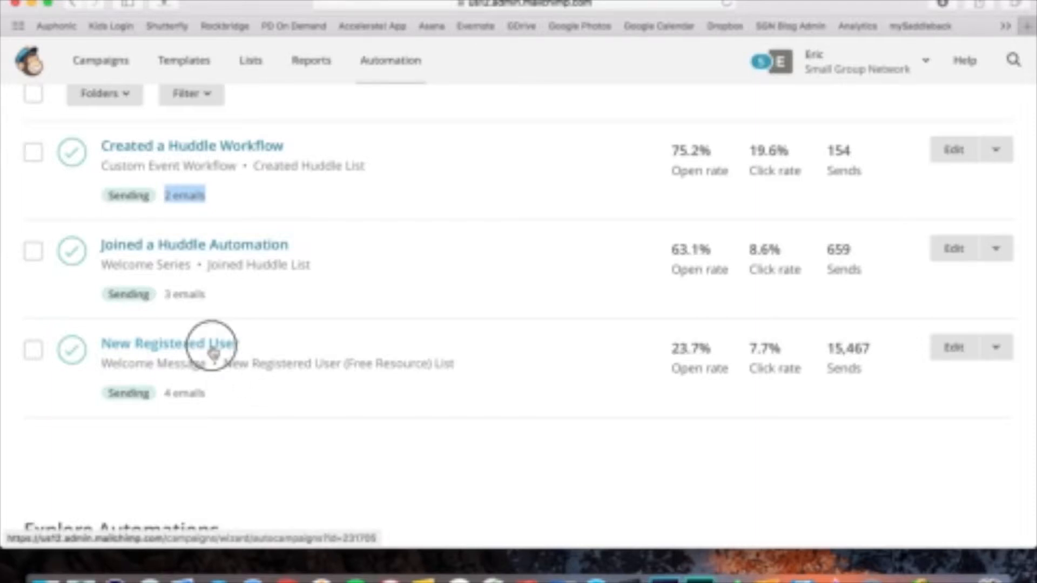
Open the New Registered User workflow and scroll through its automation emails
left_click(168, 343)
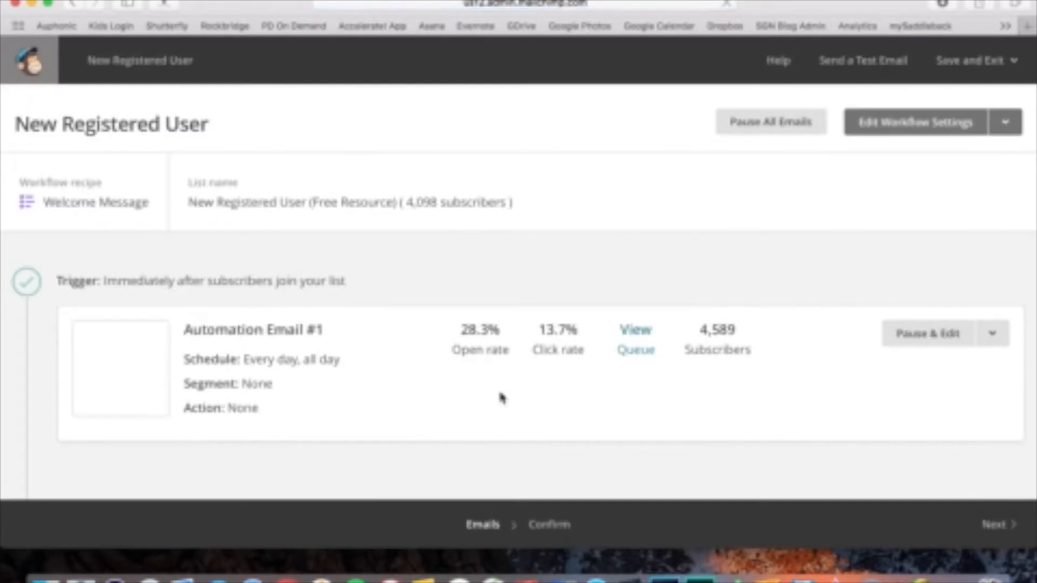
scroll("down", 3)
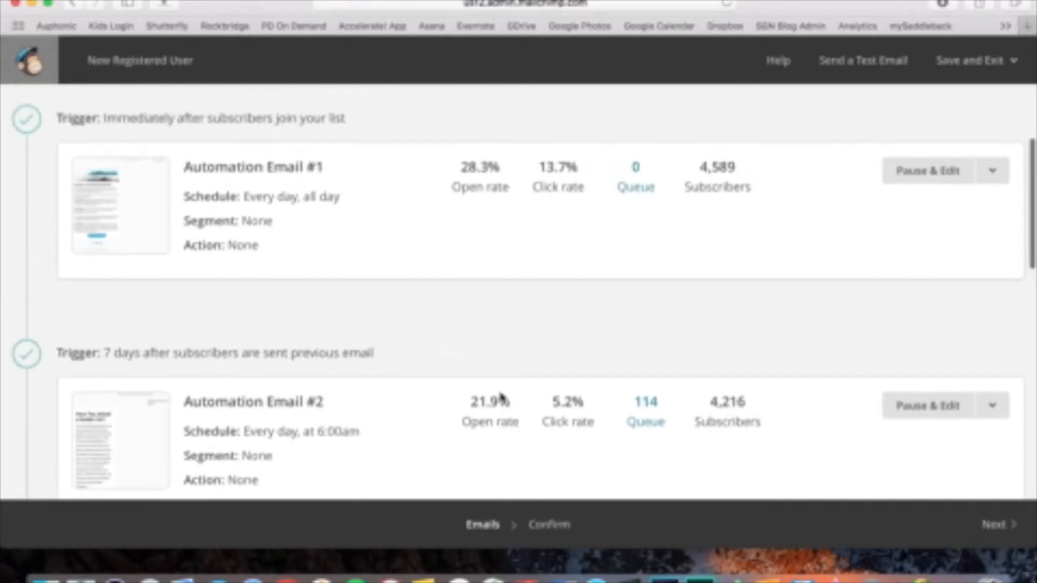
mouse_move(271, 250)
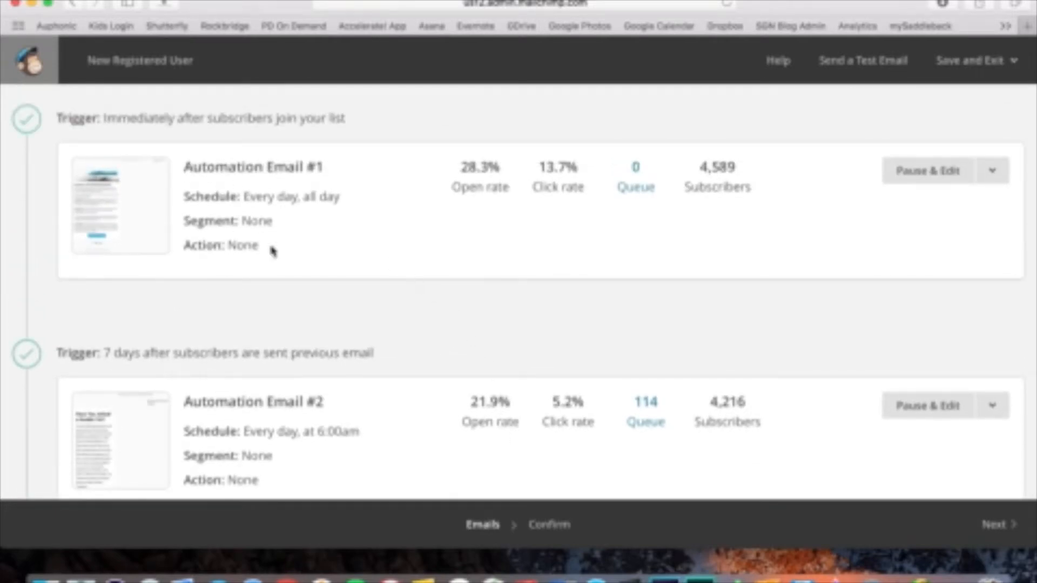
scroll("down", 3)
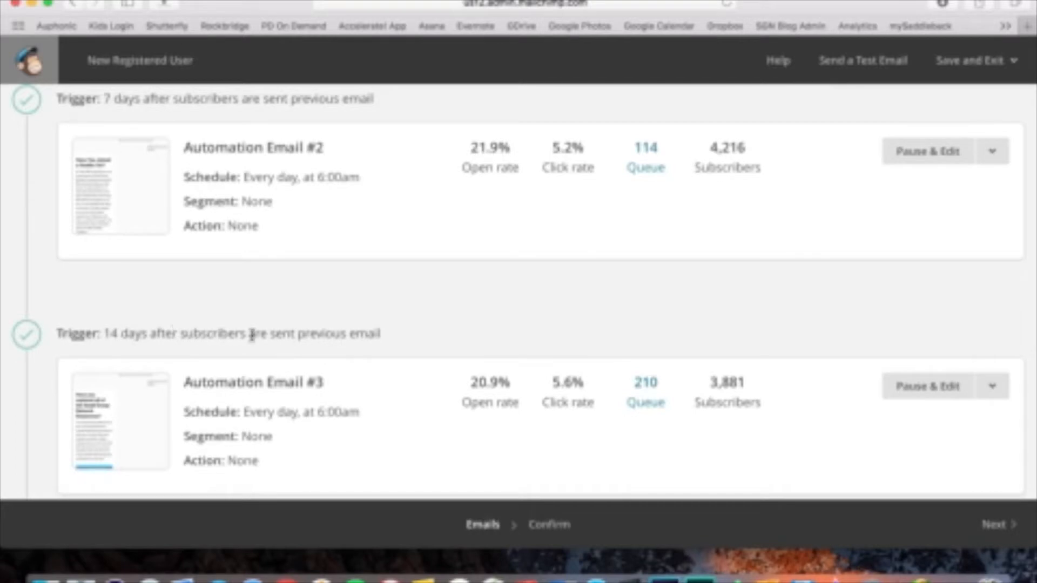
scroll("down", 3)
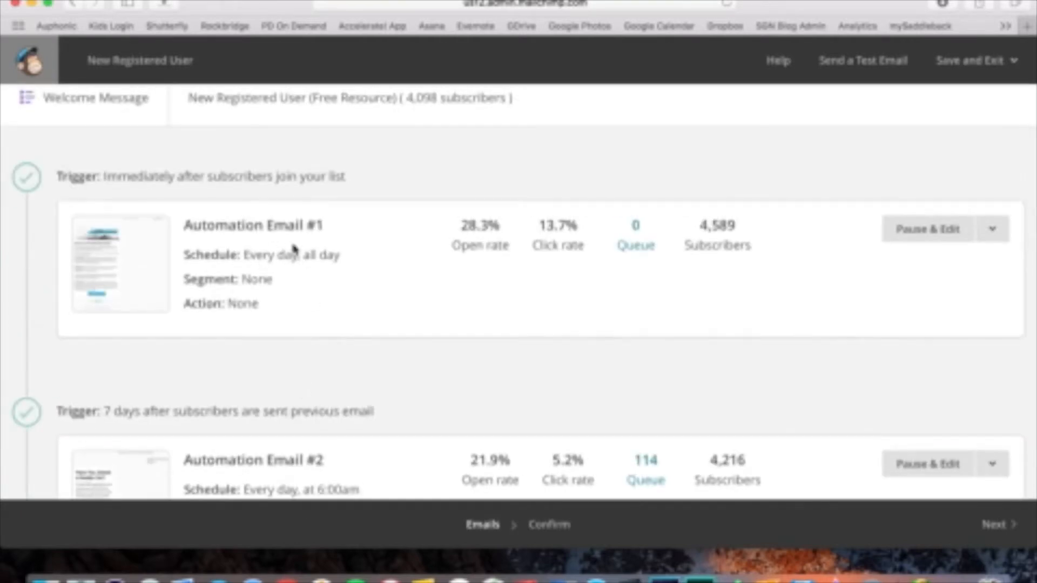
mouse_move(115, 241)
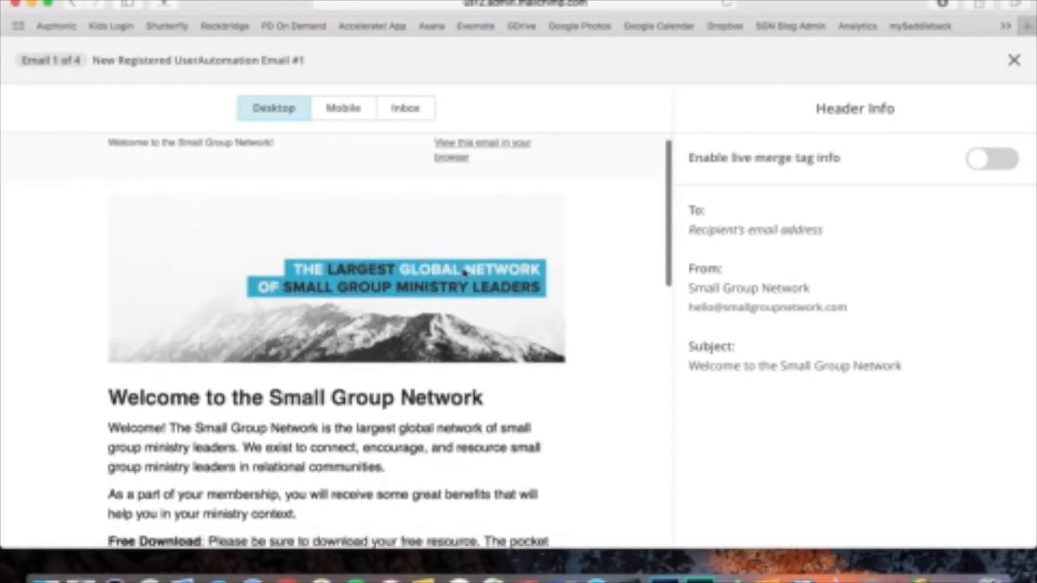
Scroll through the Automation Email #1 preview to the end, then close it
scroll("down", 3)
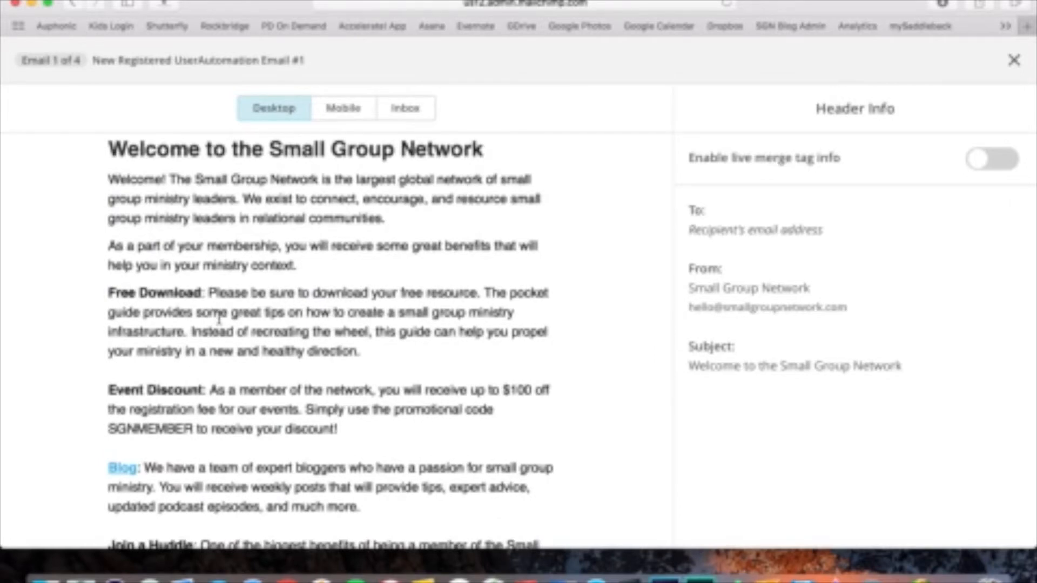
scroll("down", 3)
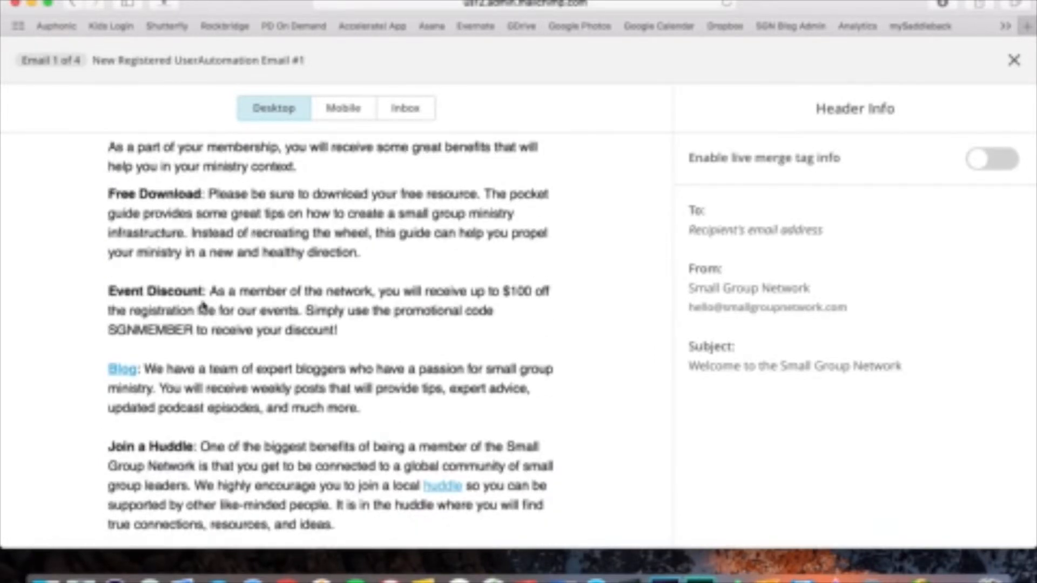
scroll("down", 3)
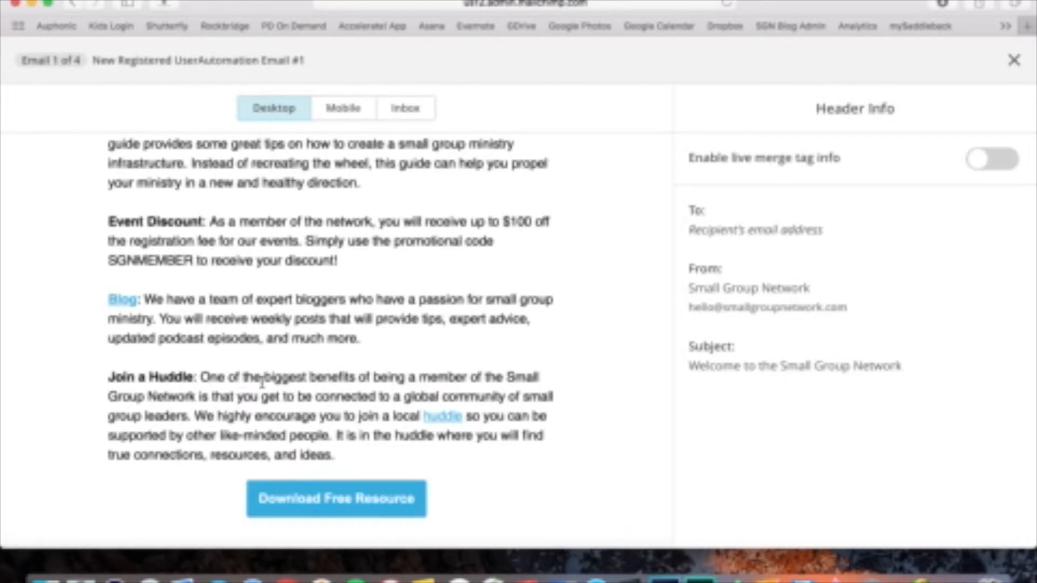
scroll("down", 3)
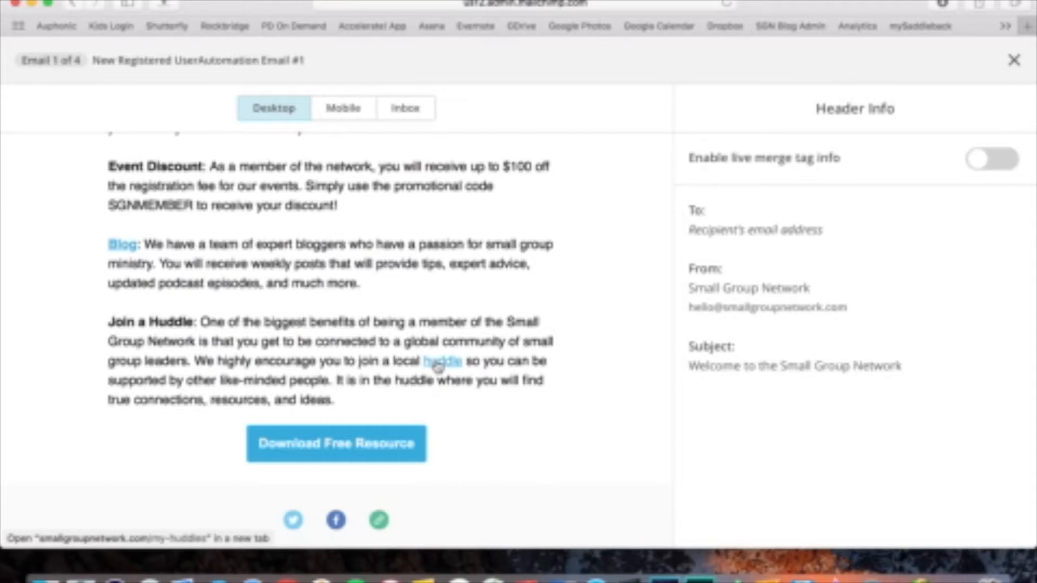
mouse_move(359, 457)
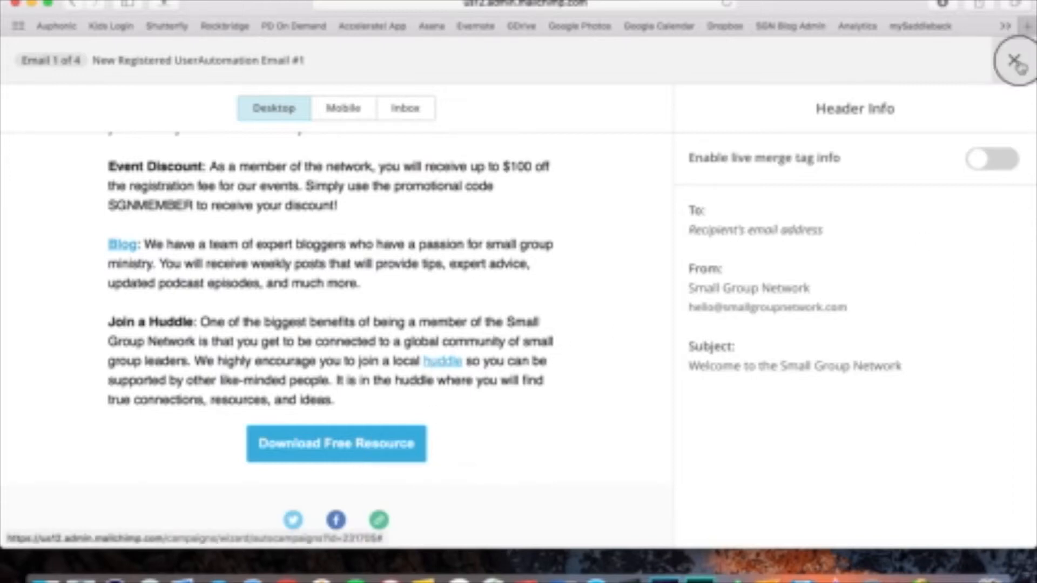
left_click(1016, 59)
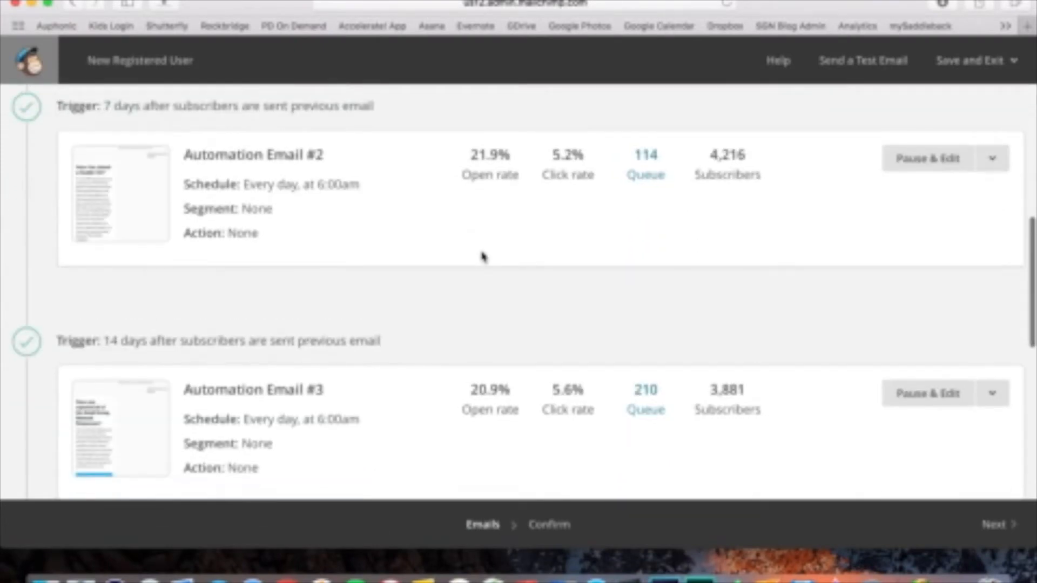
Scroll down to Automation Email #4 and preview it
scroll("down", 3)
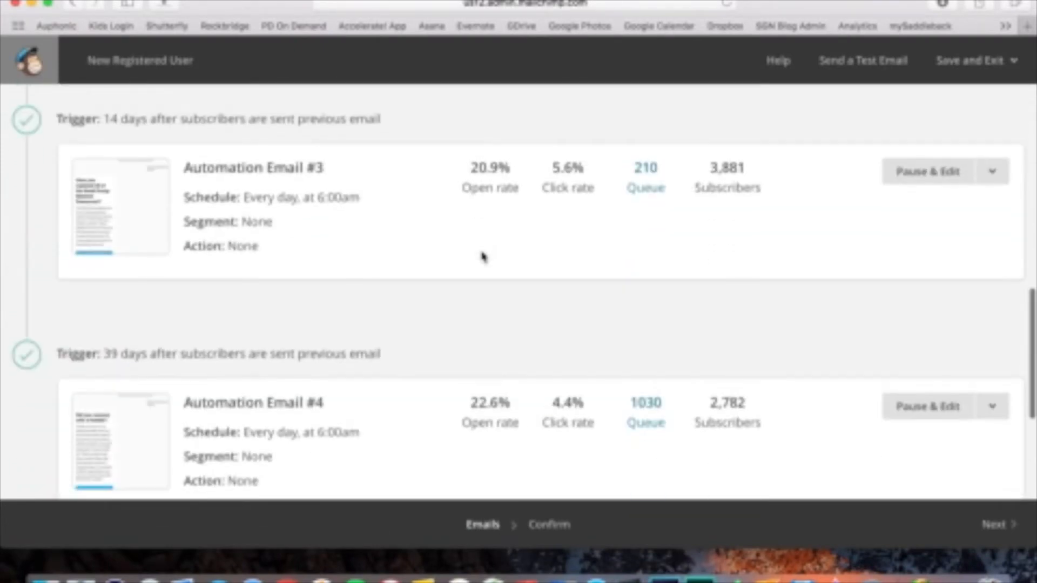
scroll("down", 3)
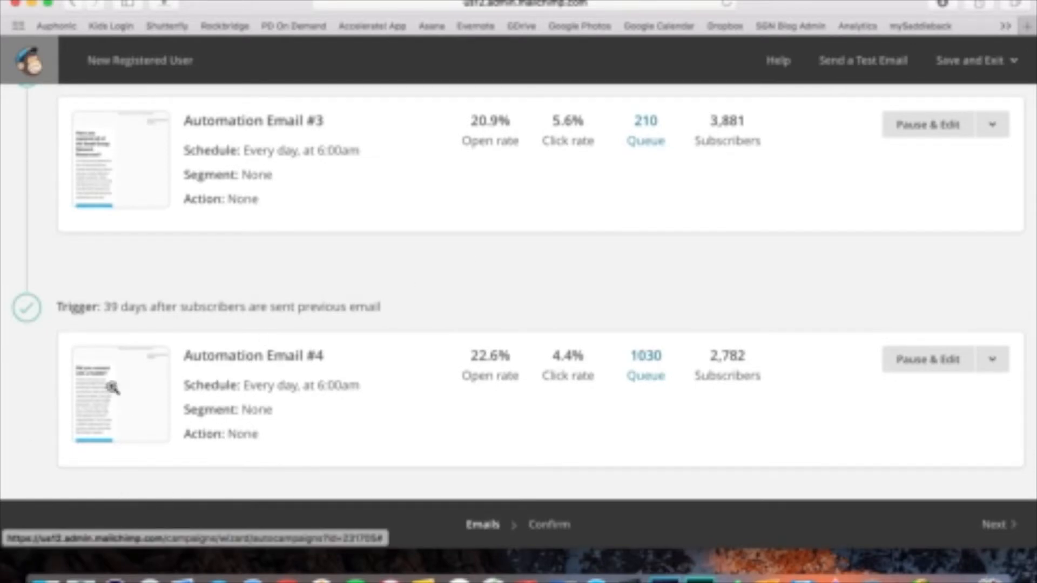
left_click(120, 393)
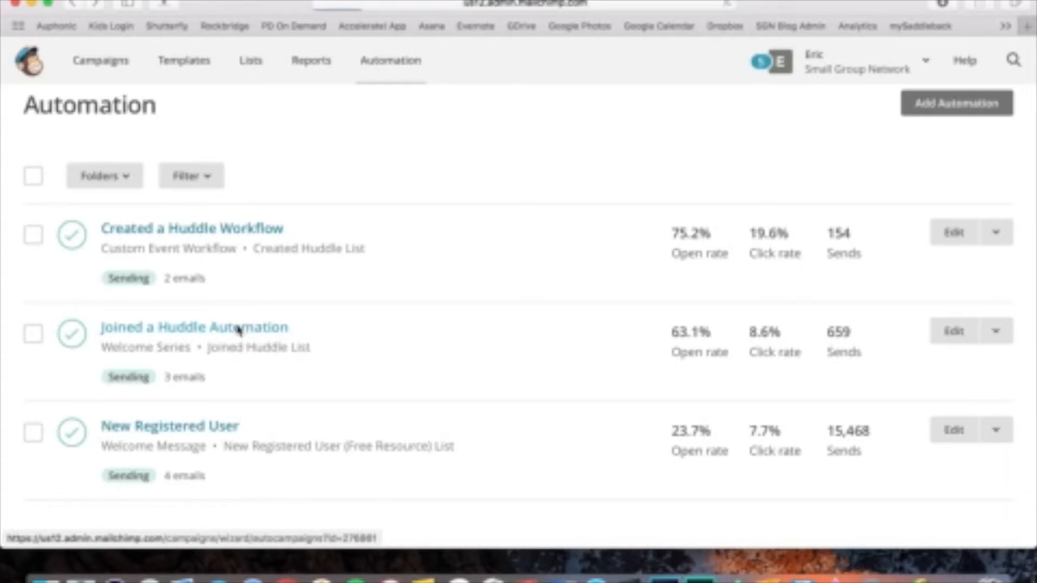
Open Joined a Huddle Automation and scroll to its first email
left_click(194, 327)
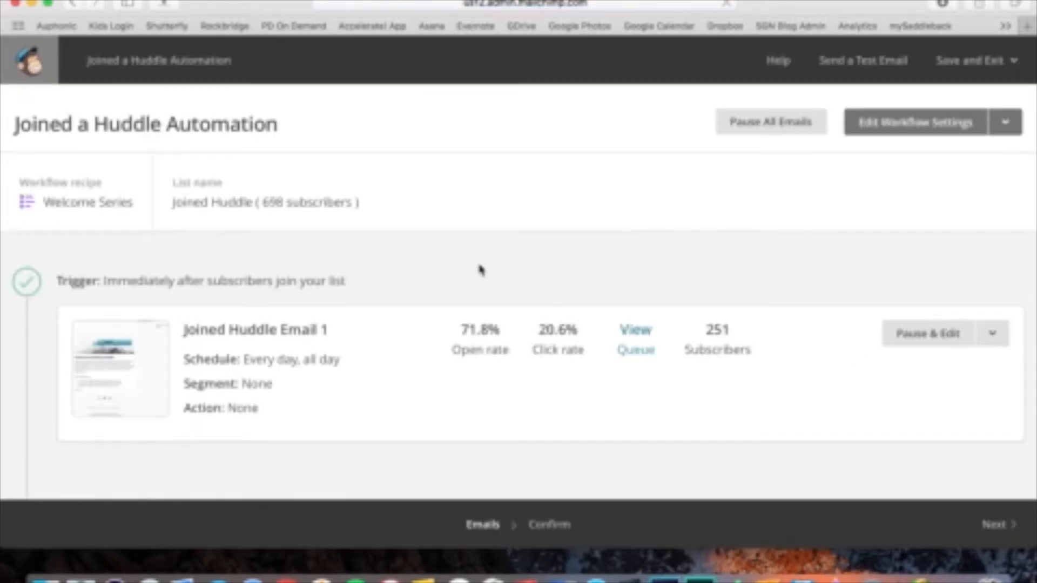
scroll("down", 3)
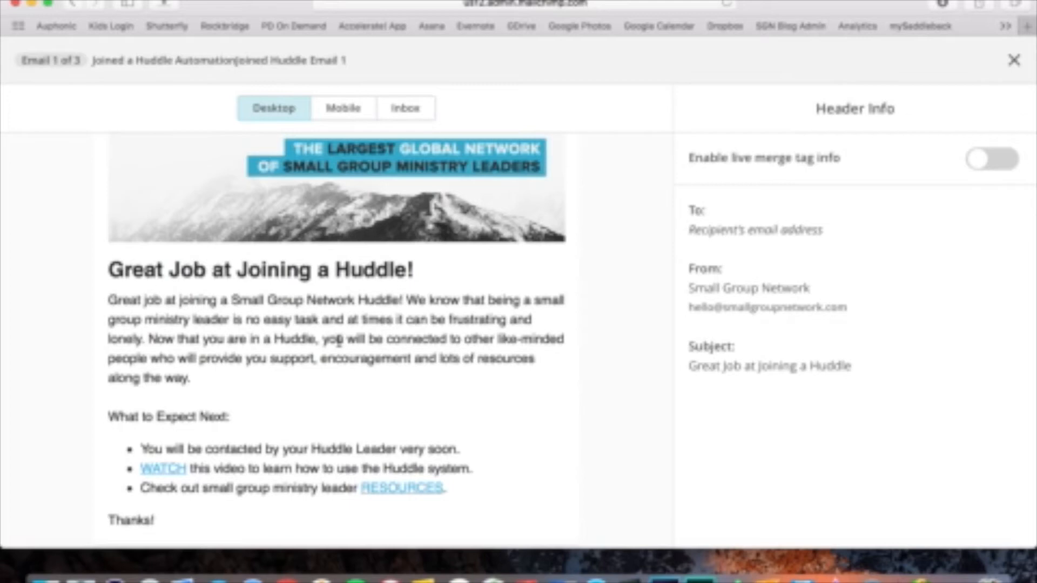
Scroll the workflow list and open the Created a Huddle Workflow
scroll("down", 3)
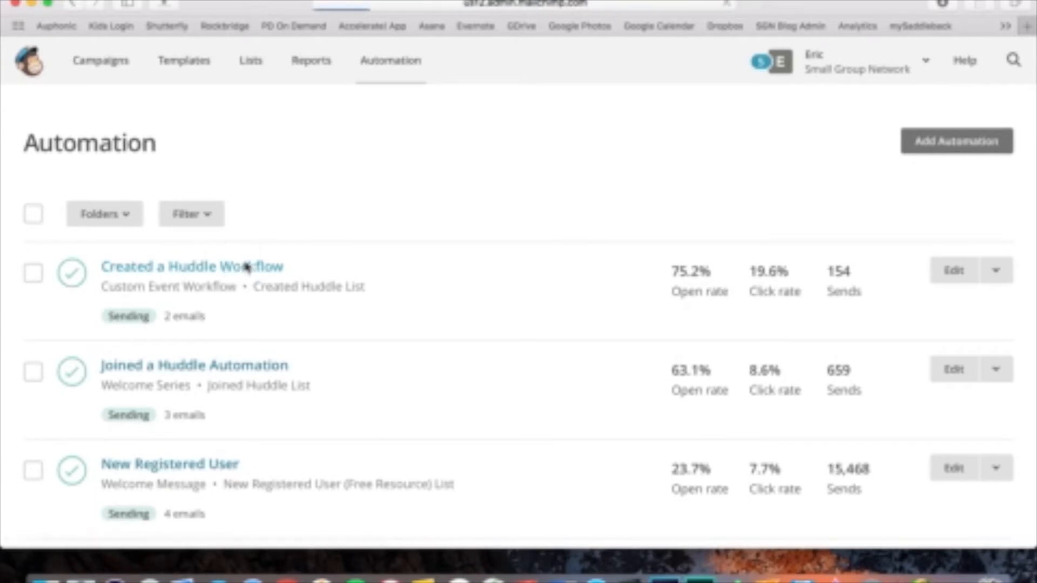
left_click(190, 266)
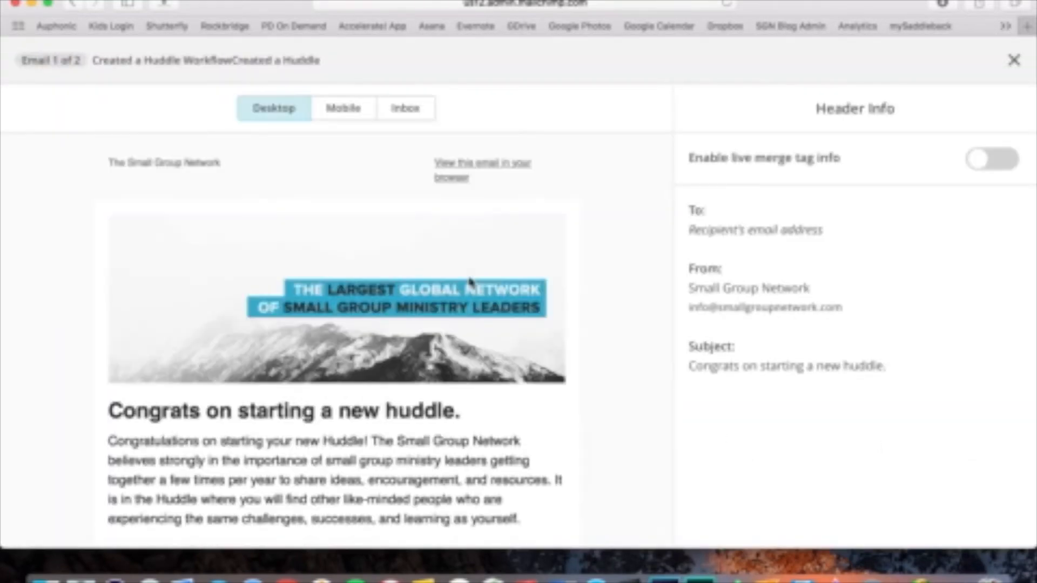
Scroll the 'Congrats on starting a new huddle' preview to its footer, then close it
scroll("down", 3)
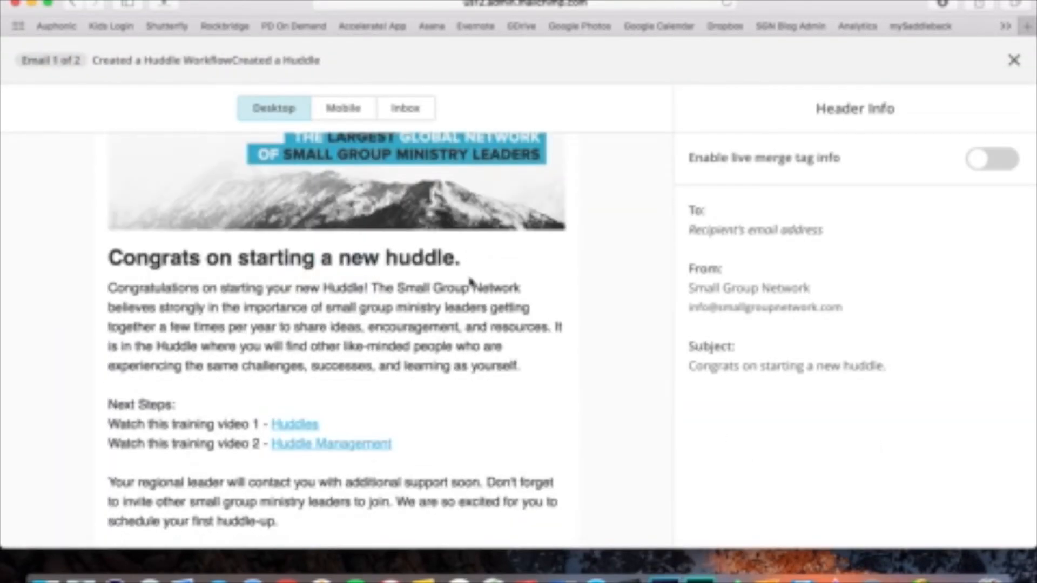
scroll("down", 3)
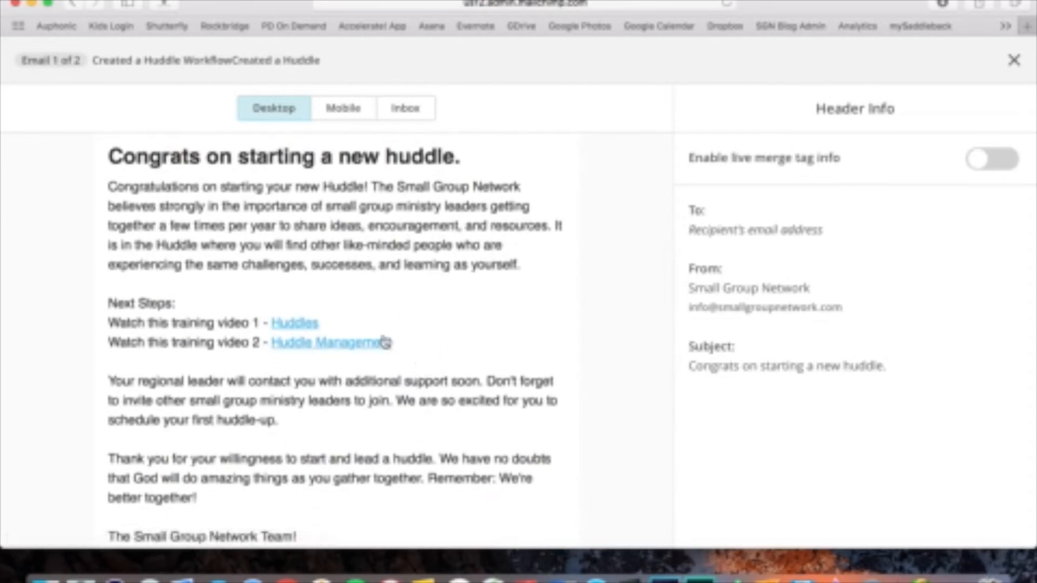
scroll("down", 3)
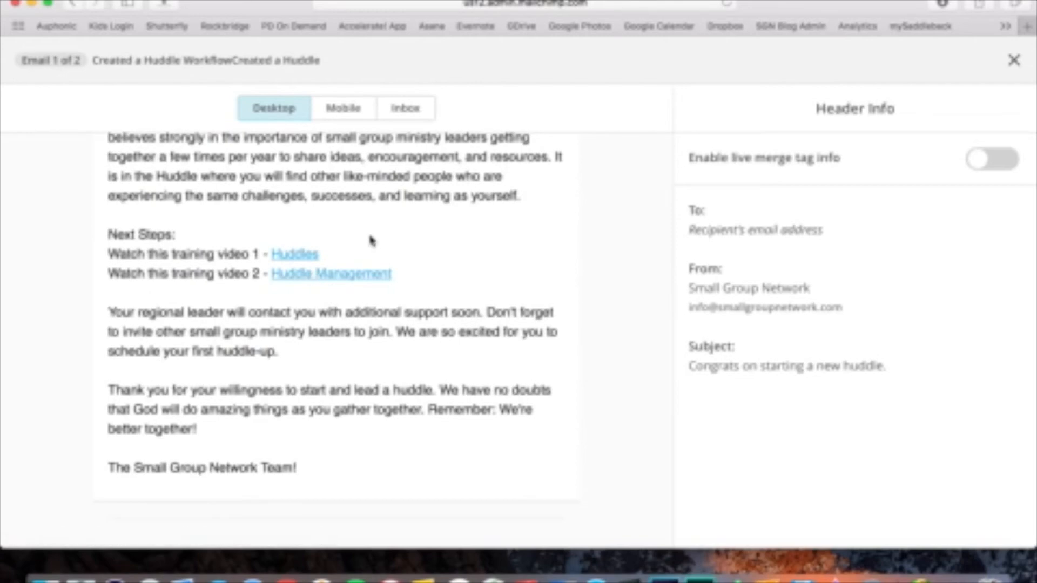
scroll("down", 3)
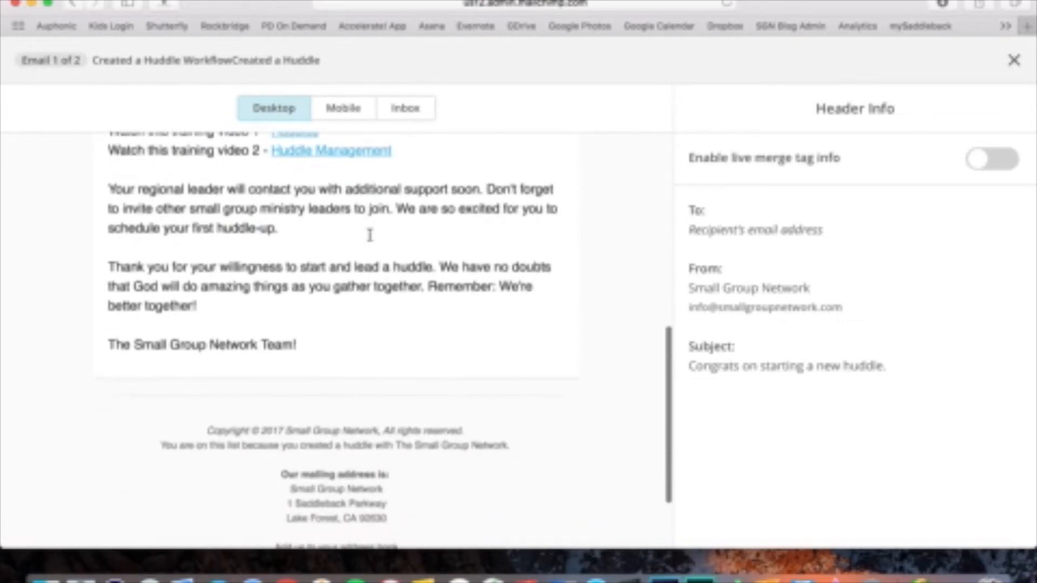
left_click(1016, 59)
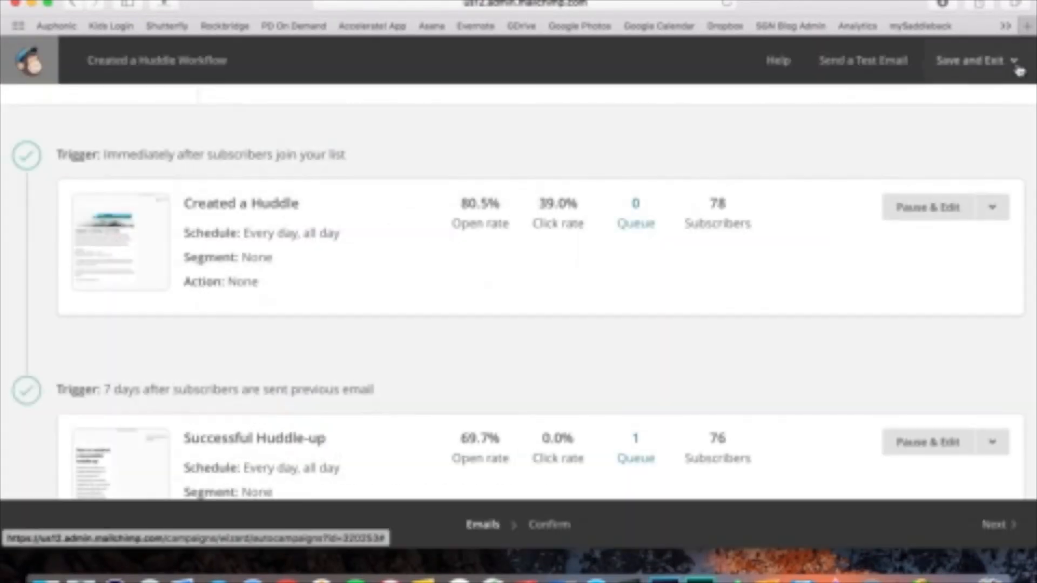
Scroll the Created a Huddle Workflow page down to the Successful Huddle-up email thumbnail
scroll("down", 3)
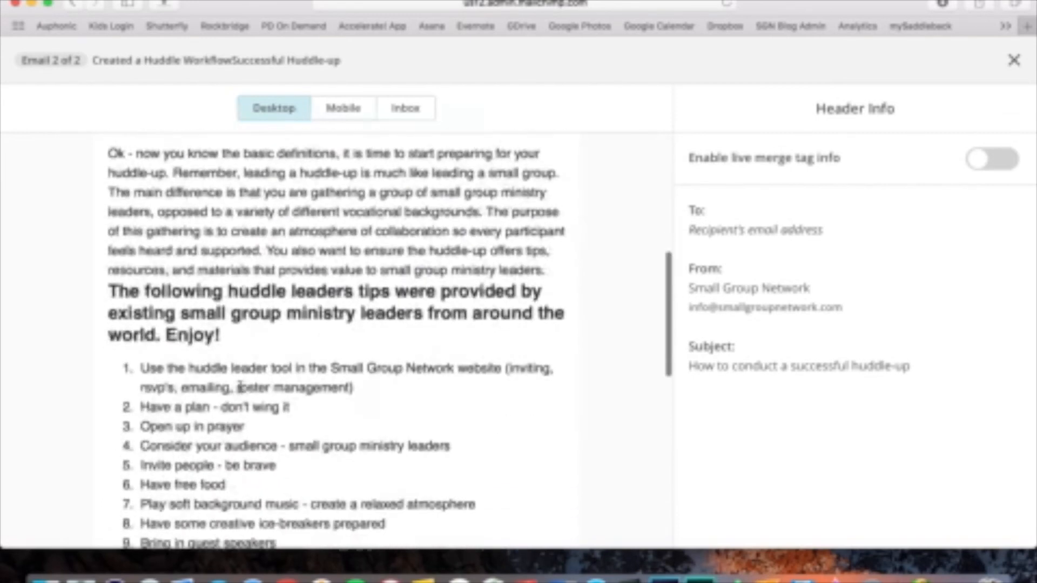
Scroll through the numbered huddle leader tips to the end of the email preview
scroll("down", 3)
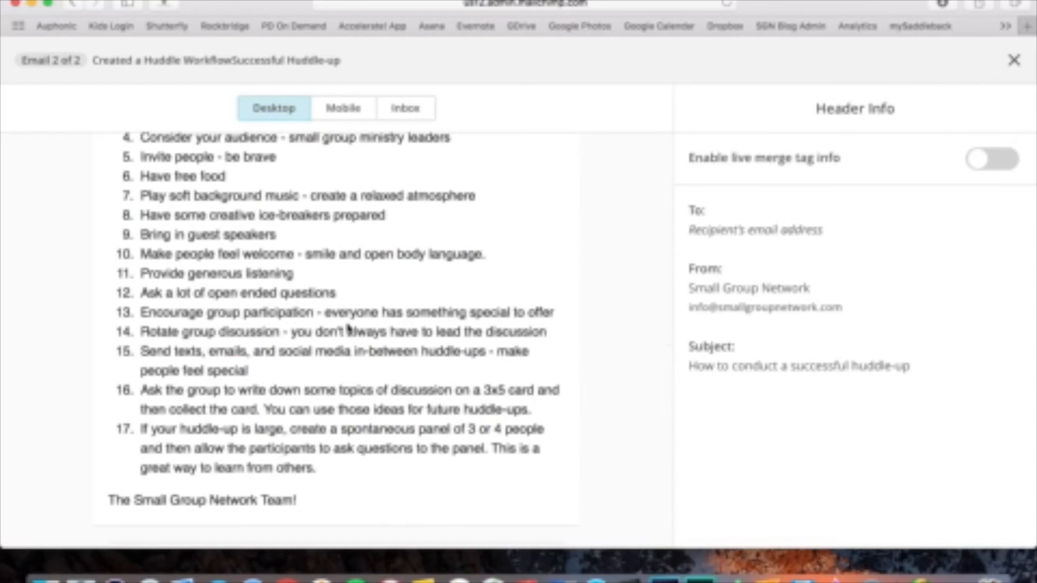
scroll("down", 3)
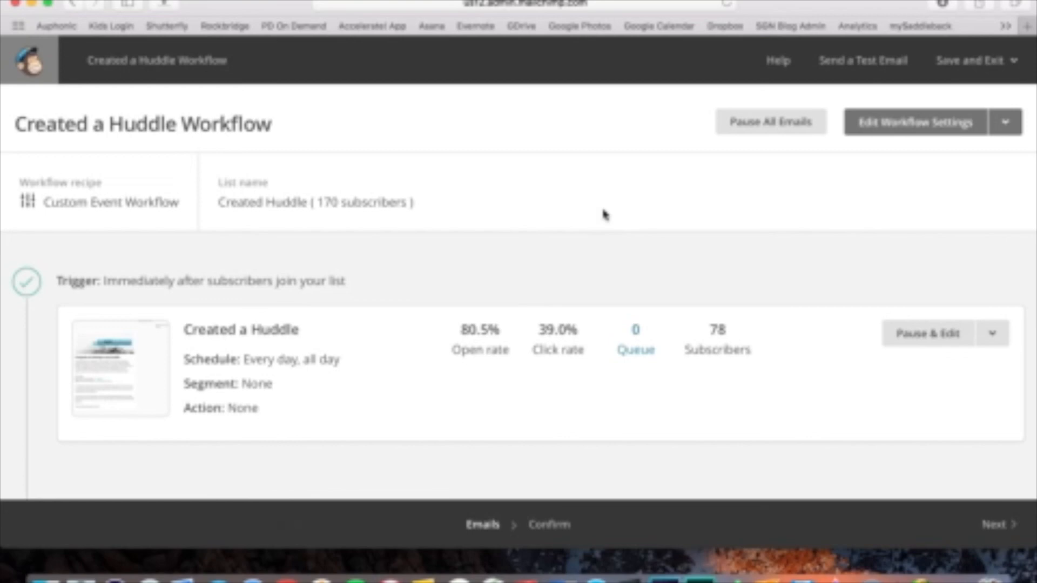
mouse_move(597, 158)
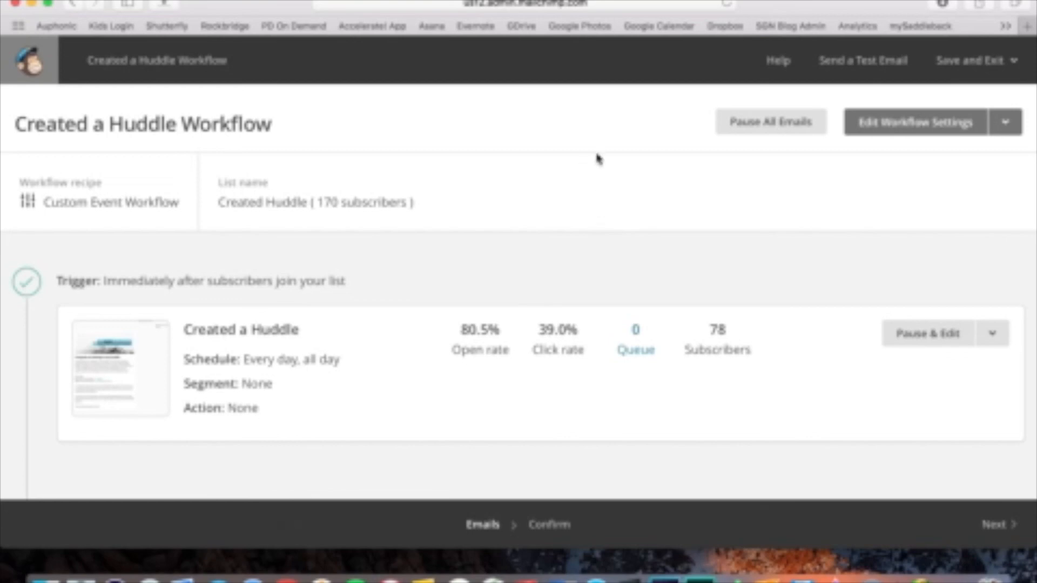